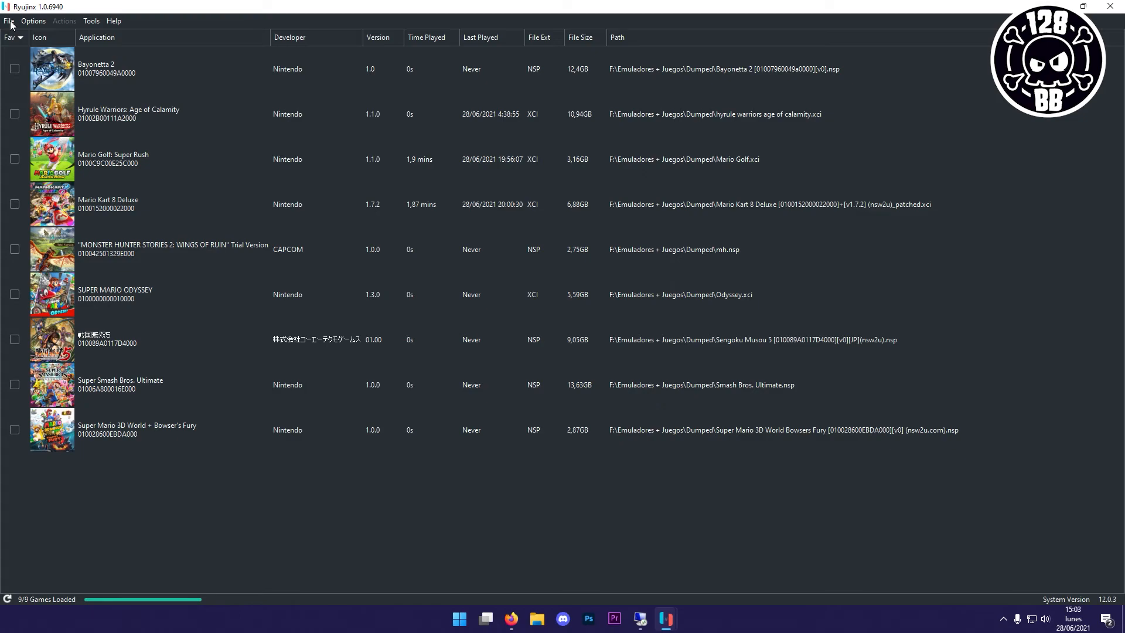
Launch the Mii Edit applet from the File menu, showing Javi and 128 bb.
click(8, 20)
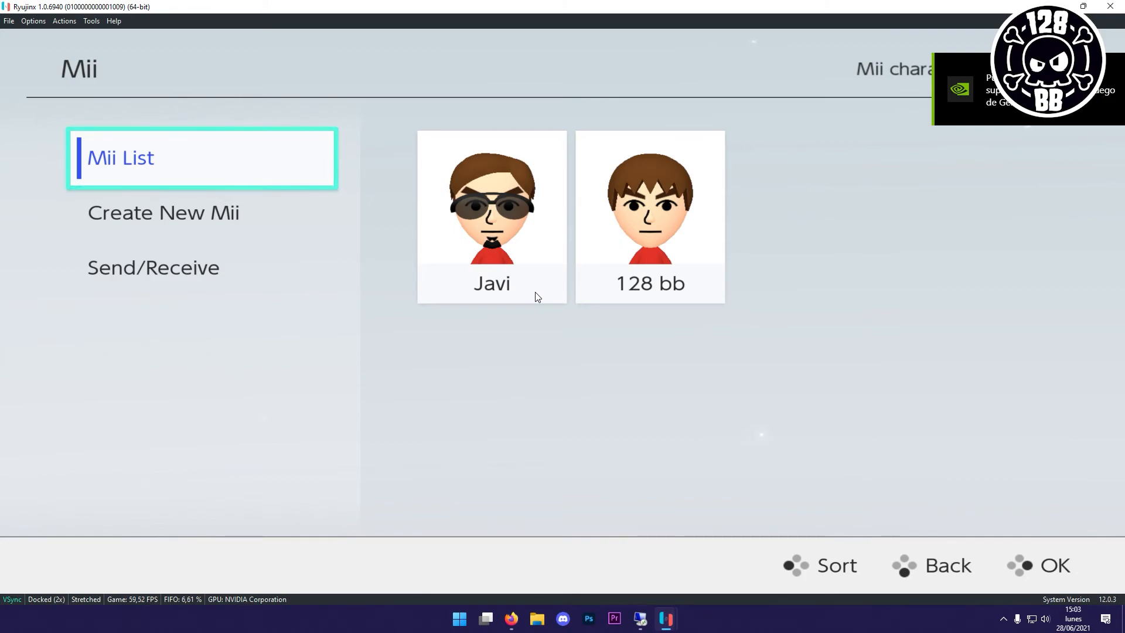
Start a new male Mii built from scratch.
click(163, 212)
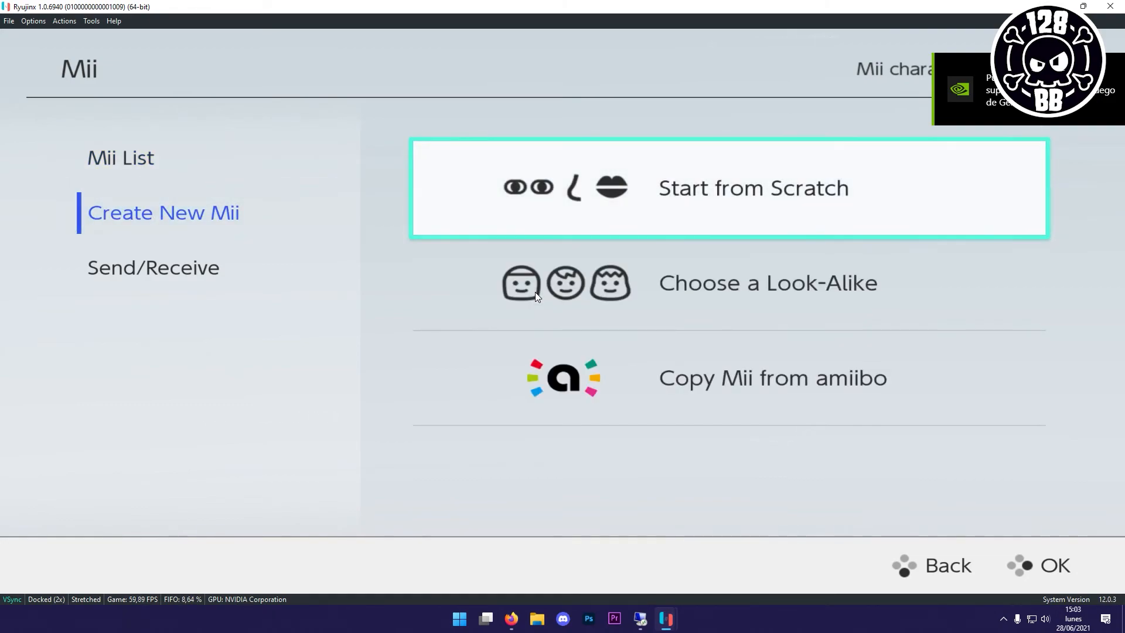
click(729, 187)
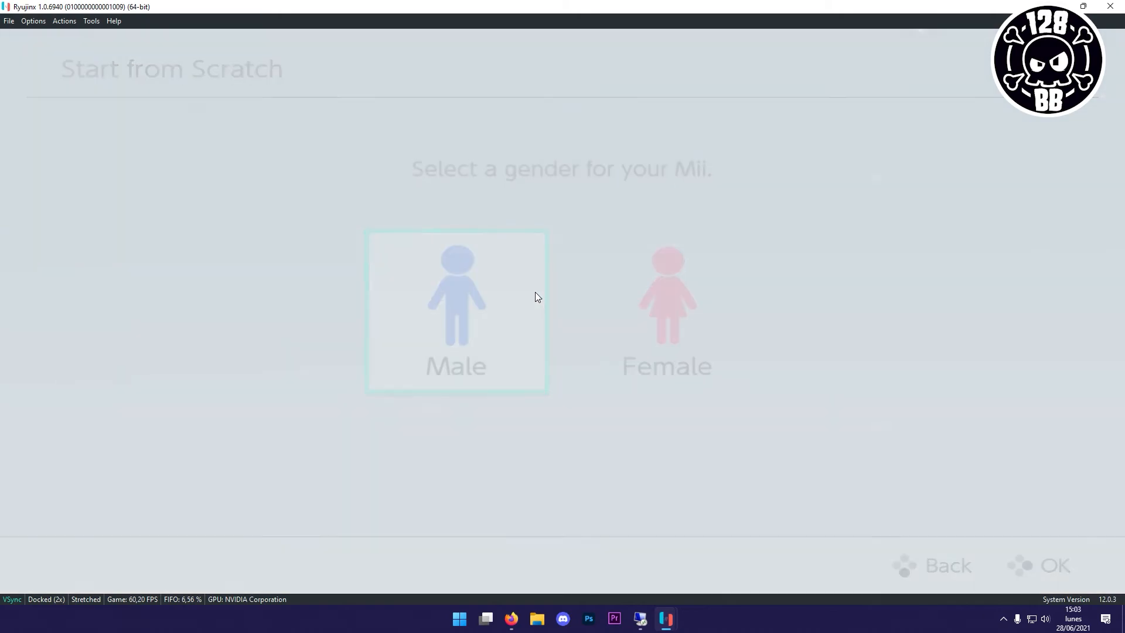
click(455, 311)
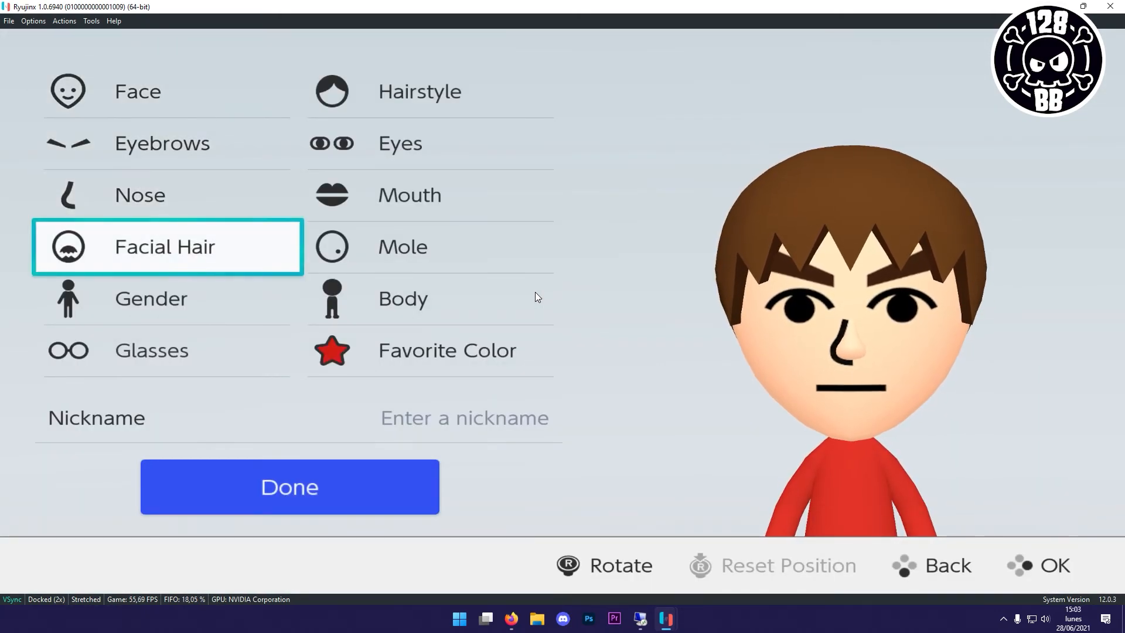
Nickname the Mii '128bb', confirm it and save the Mii to the list.
click(299, 418)
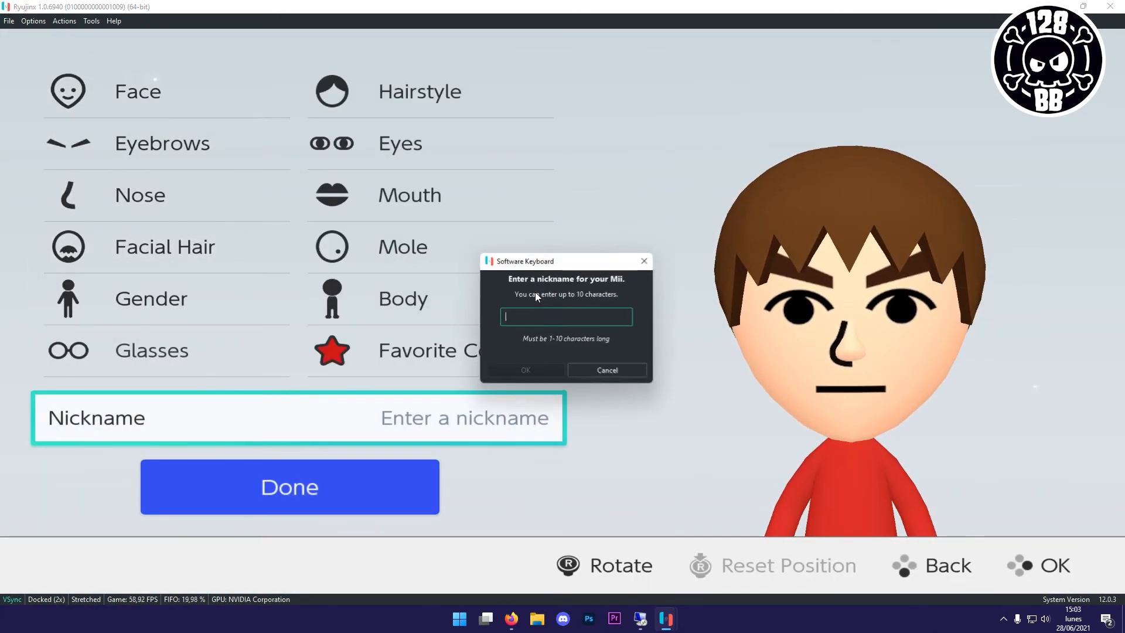
text(128bb)
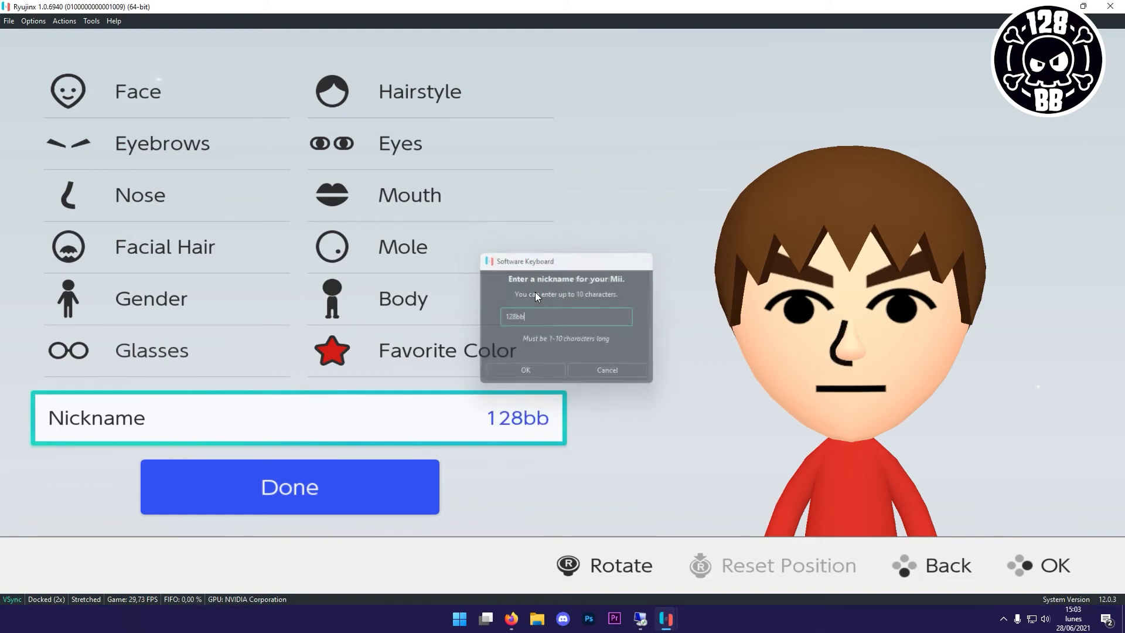
click(525, 369)
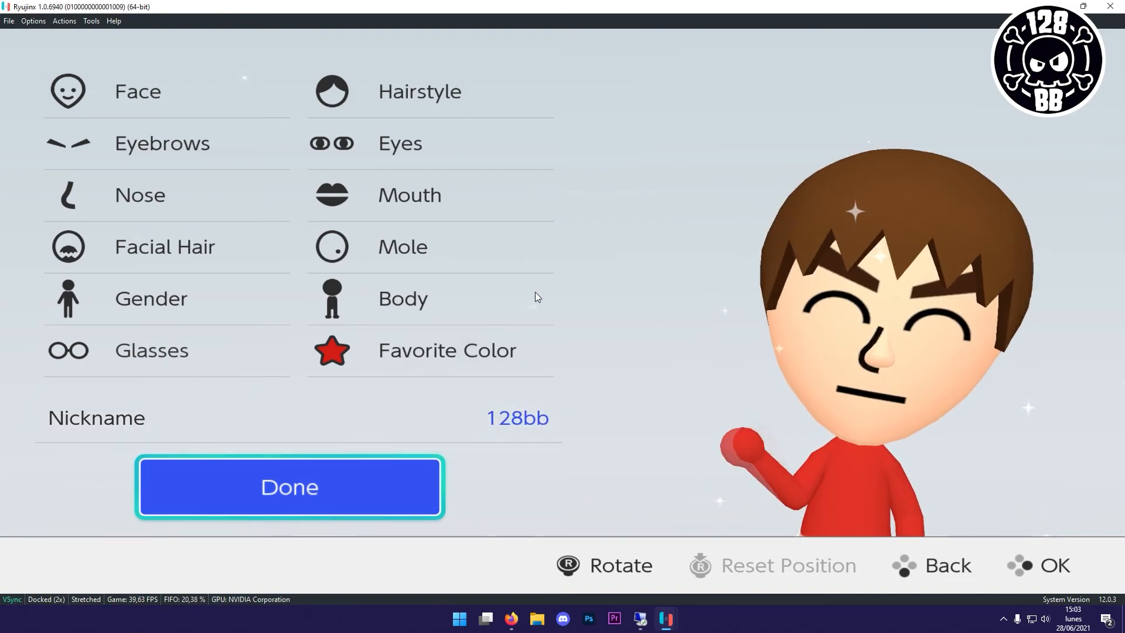
click(290, 486)
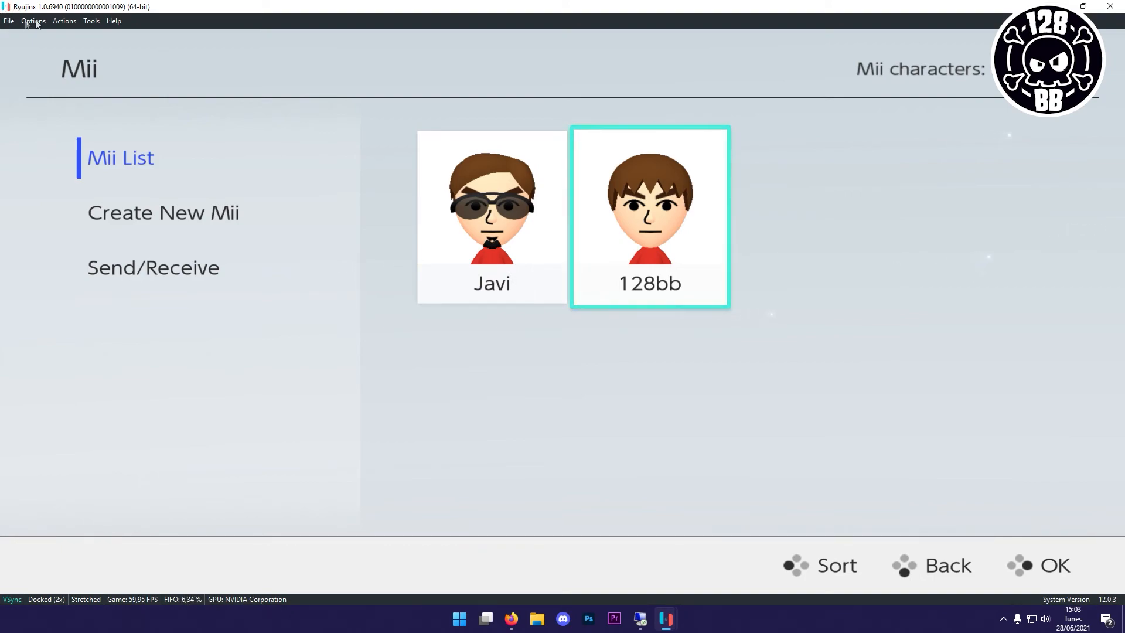
Stop the Mii editor emulation and launch Mario Kart 8 Deluxe to its Select a Mii screen.
click(64, 20)
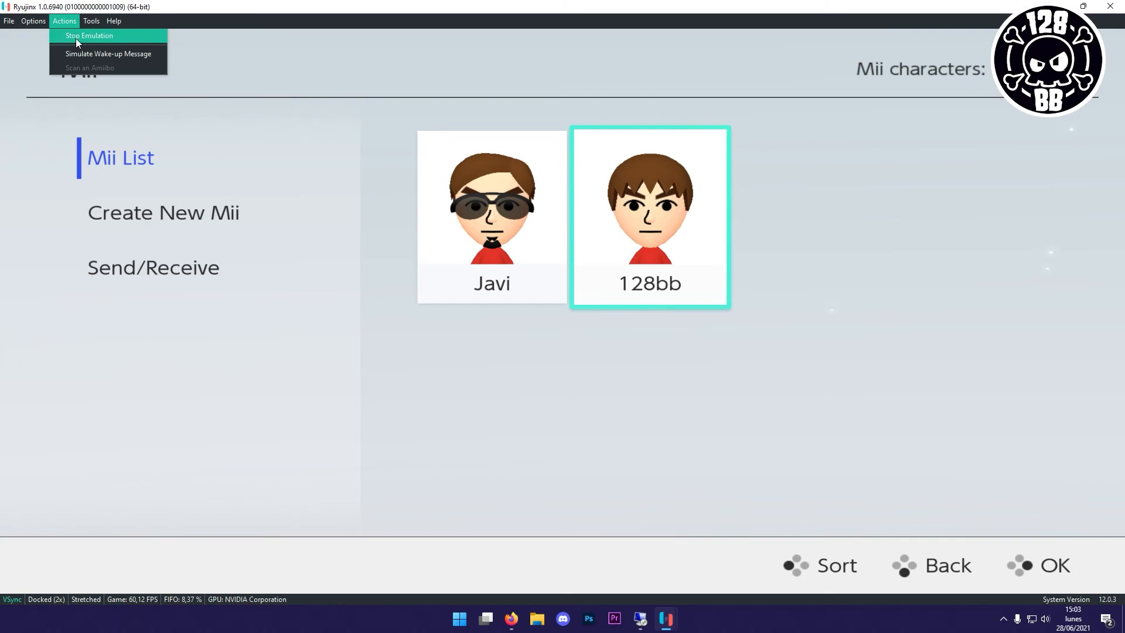
click(89, 37)
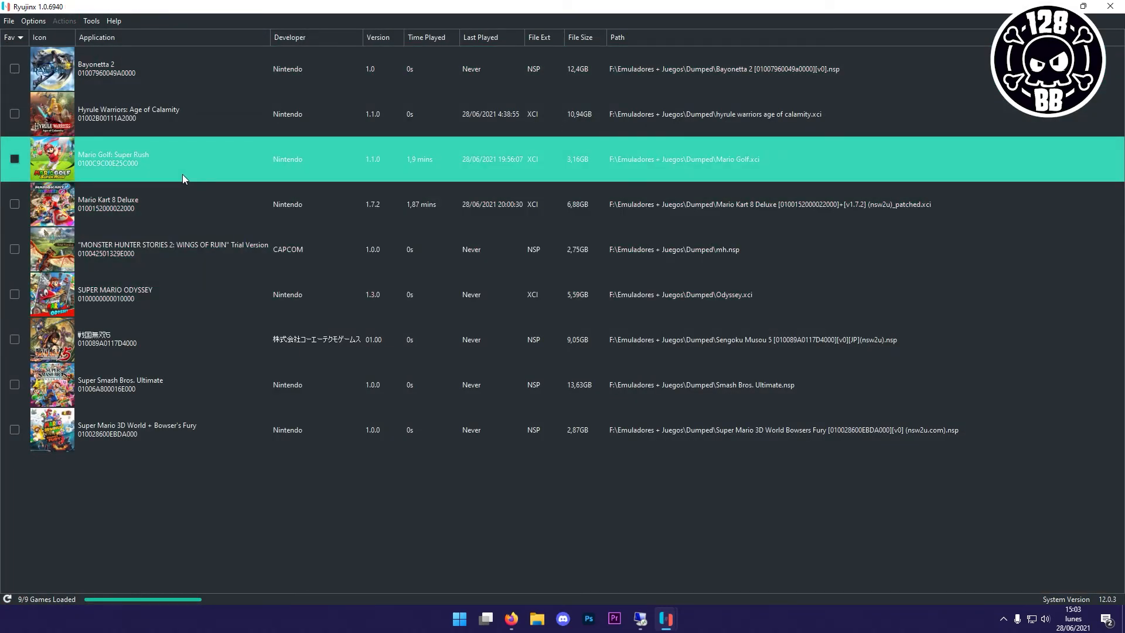
mouse_move(125, 174)
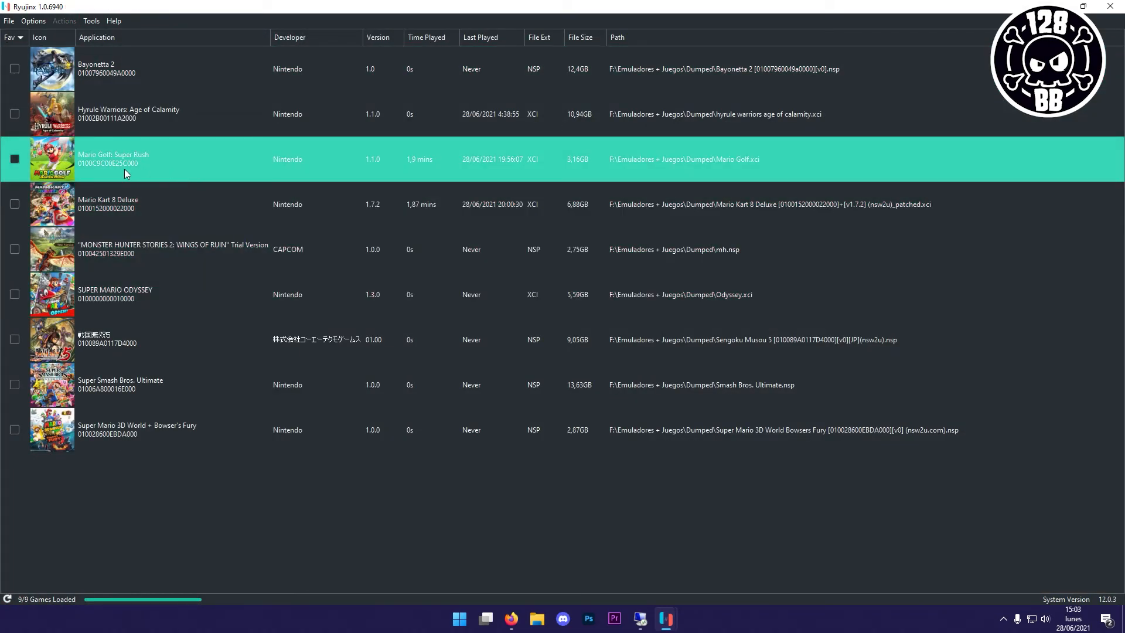
click(143, 204)
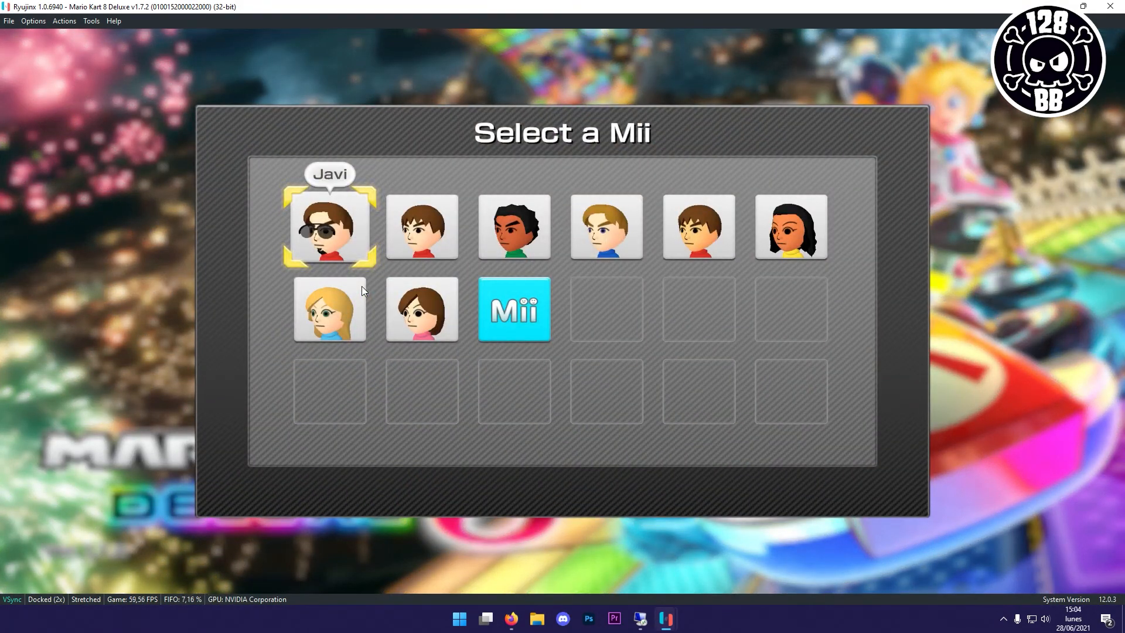
Confirm Javi as the player Mii and enter Single Player mode.
click(420, 227)
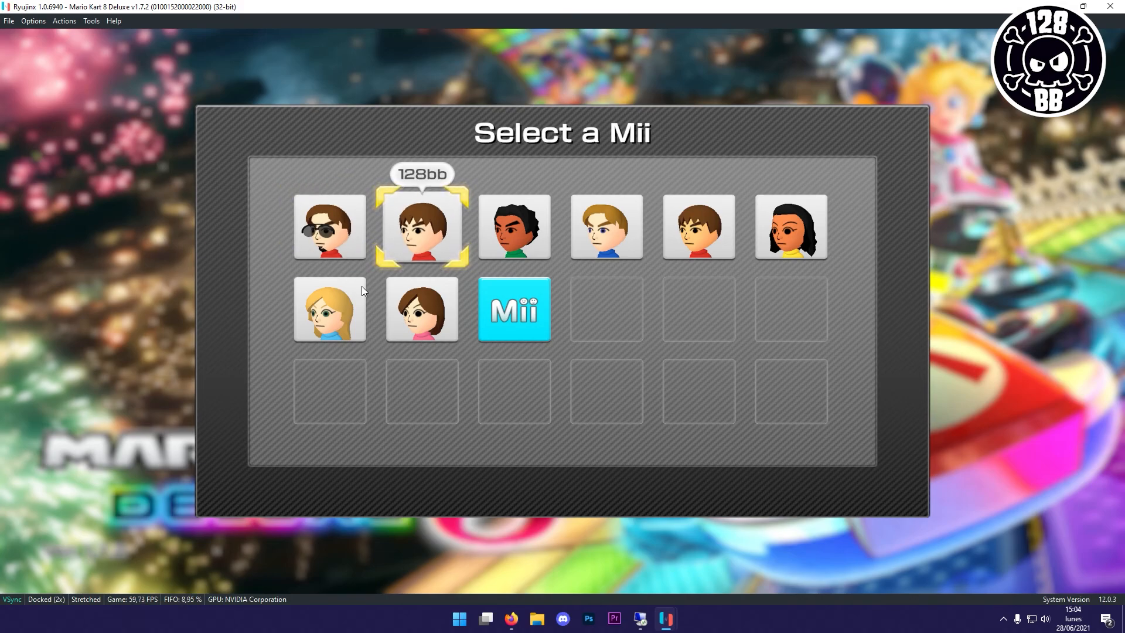
click(329, 227)
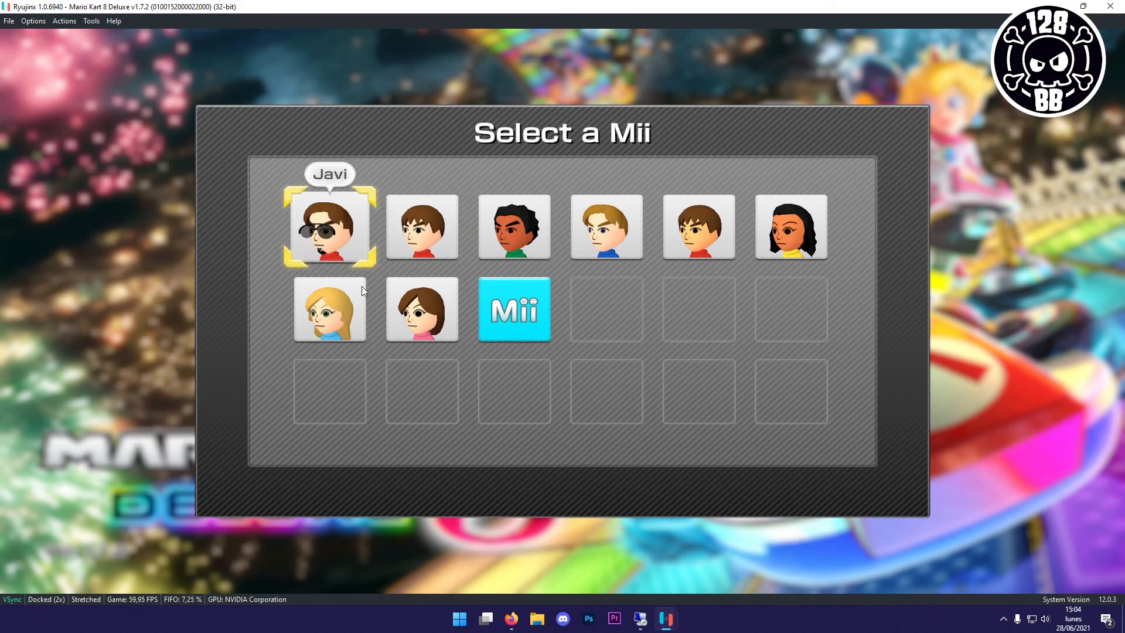
click(330, 227)
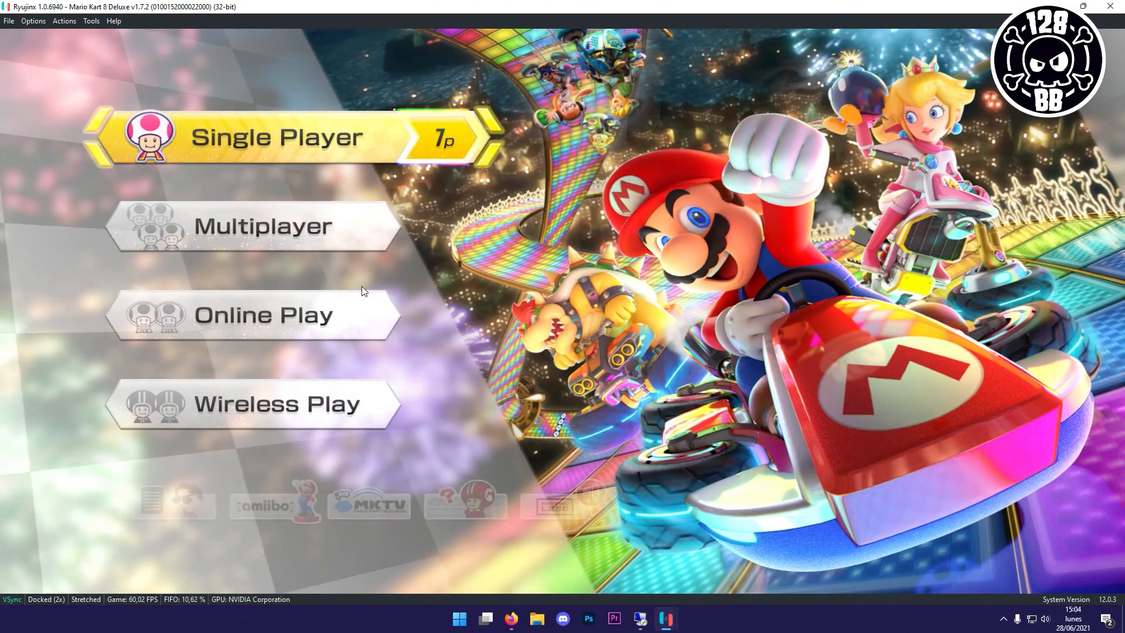
click(276, 136)
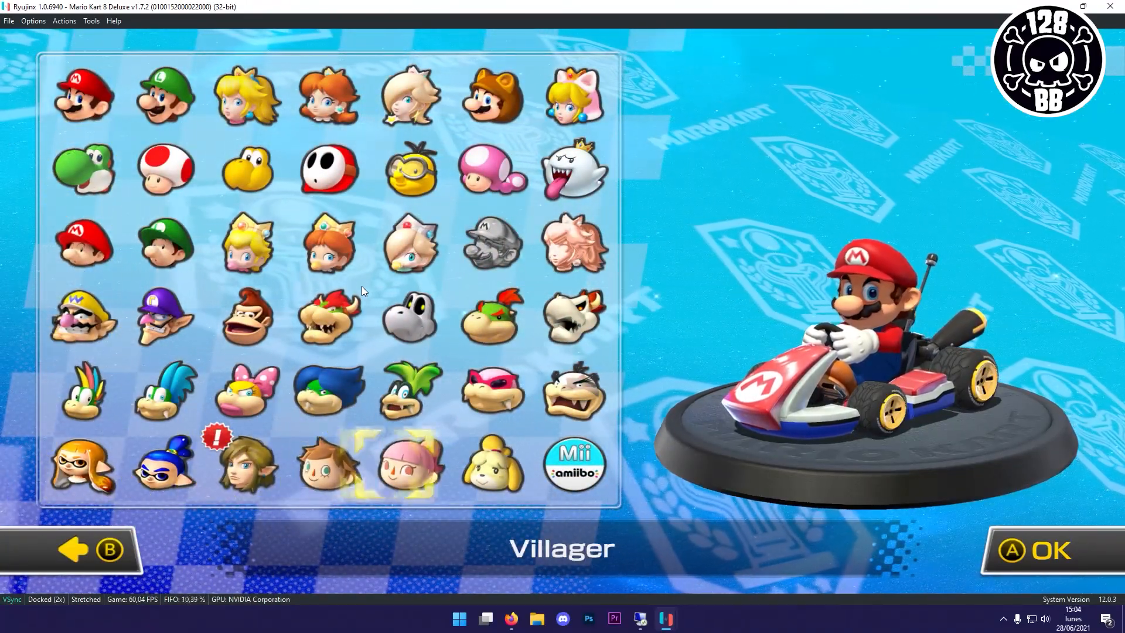
Choose the Mii racer slot showing Javi, then stop the Mario Kart 8 Deluxe emulation.
click(572, 463)
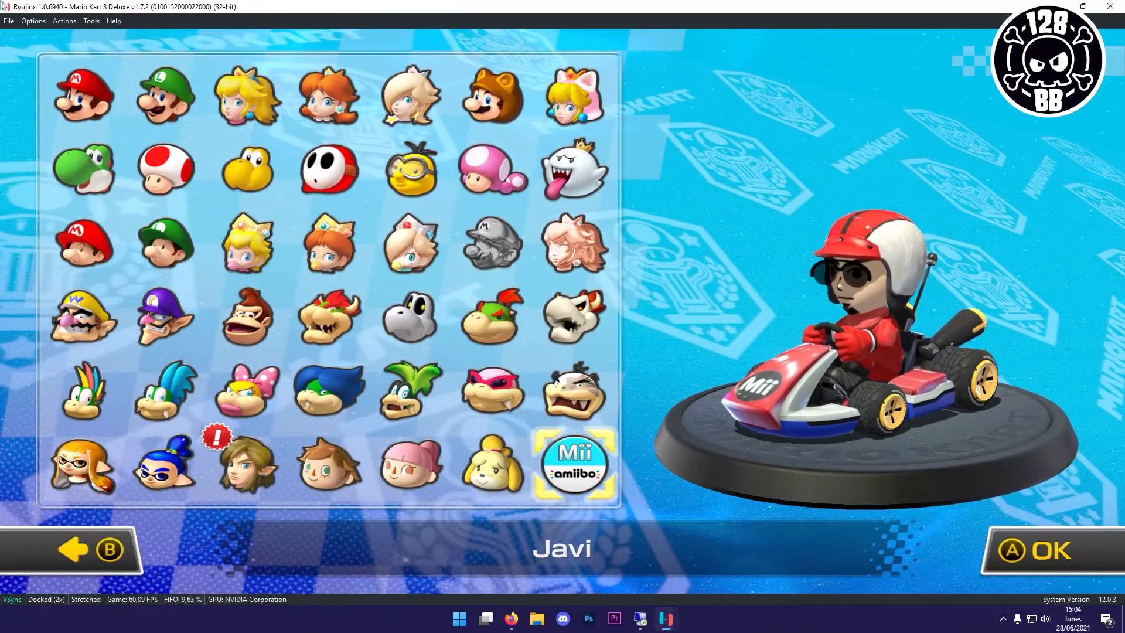
click(33, 20)
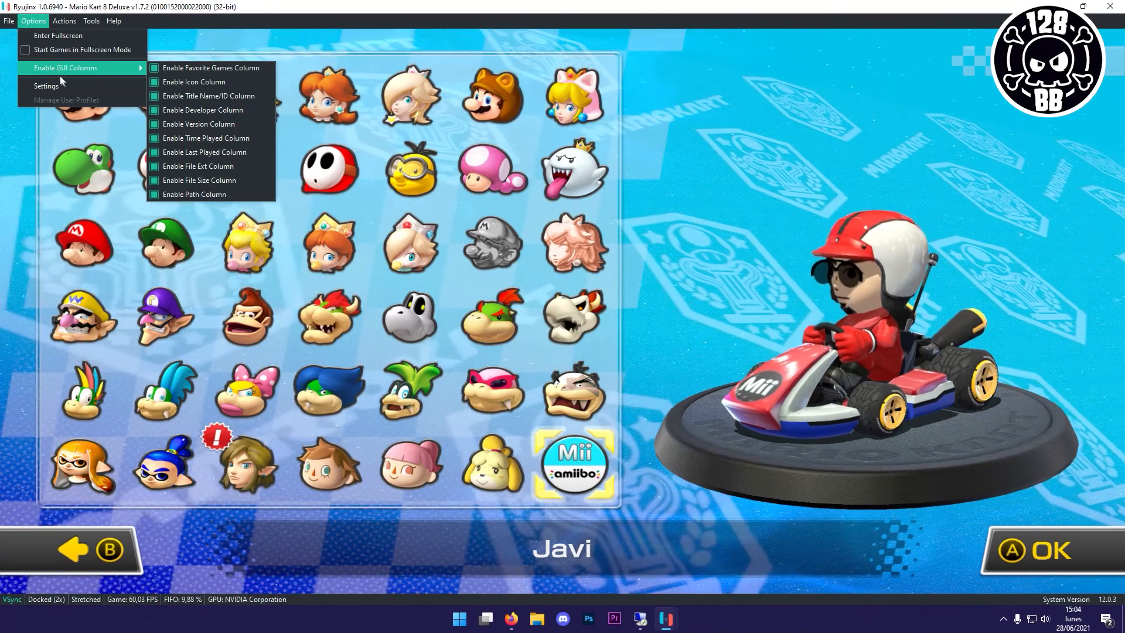
click(63, 20)
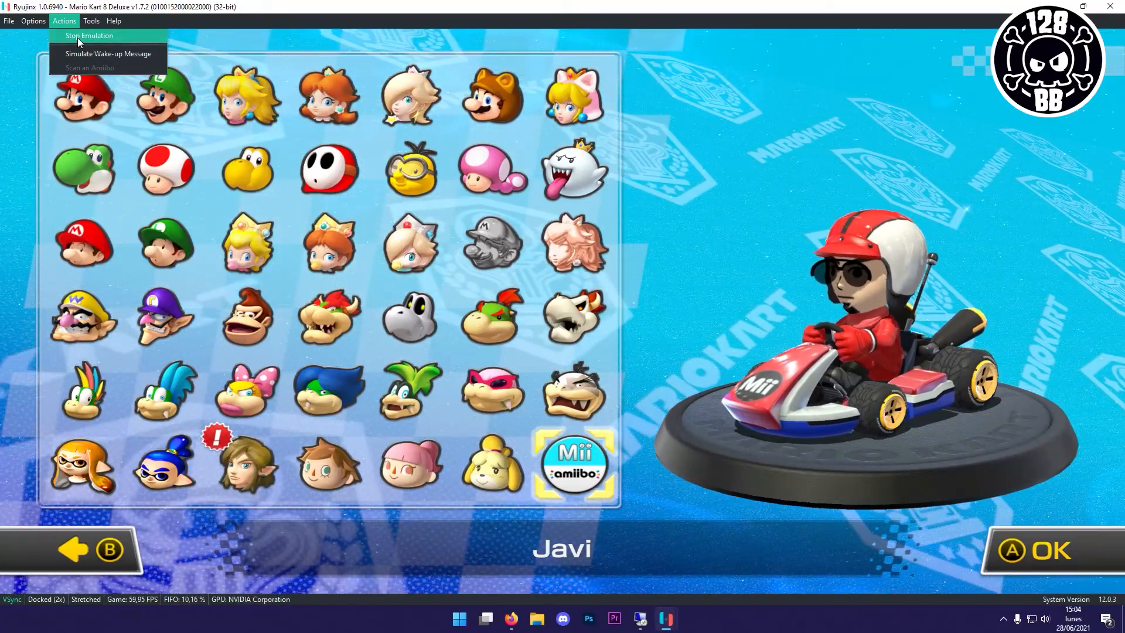
click(88, 35)
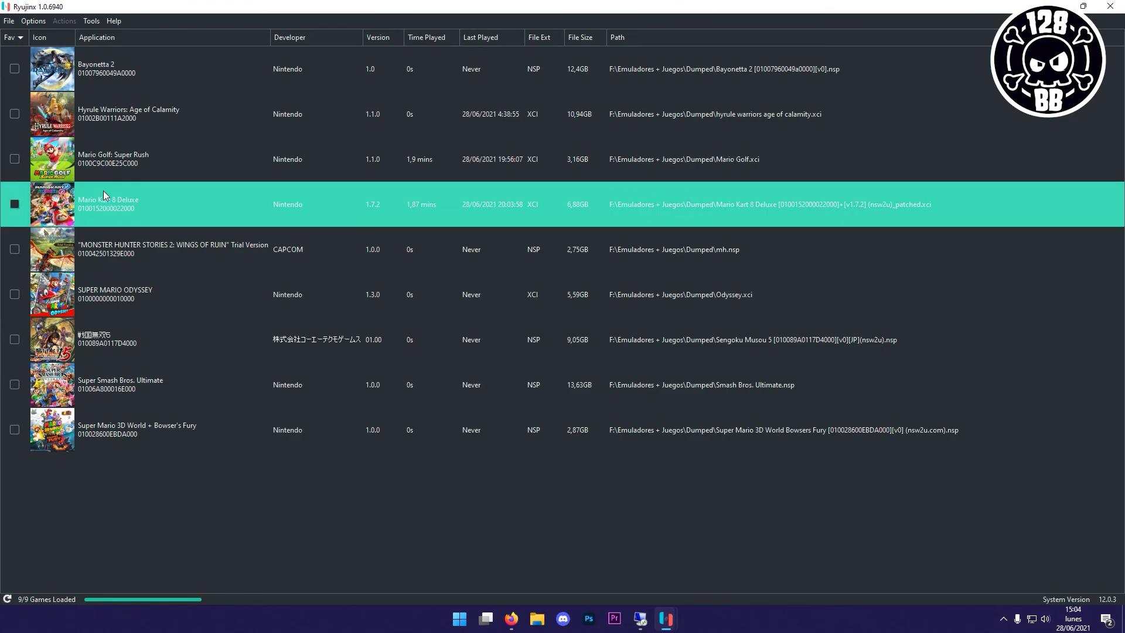
Launch Mario Golf: Super Rush from the game list.
double_click(113, 158)
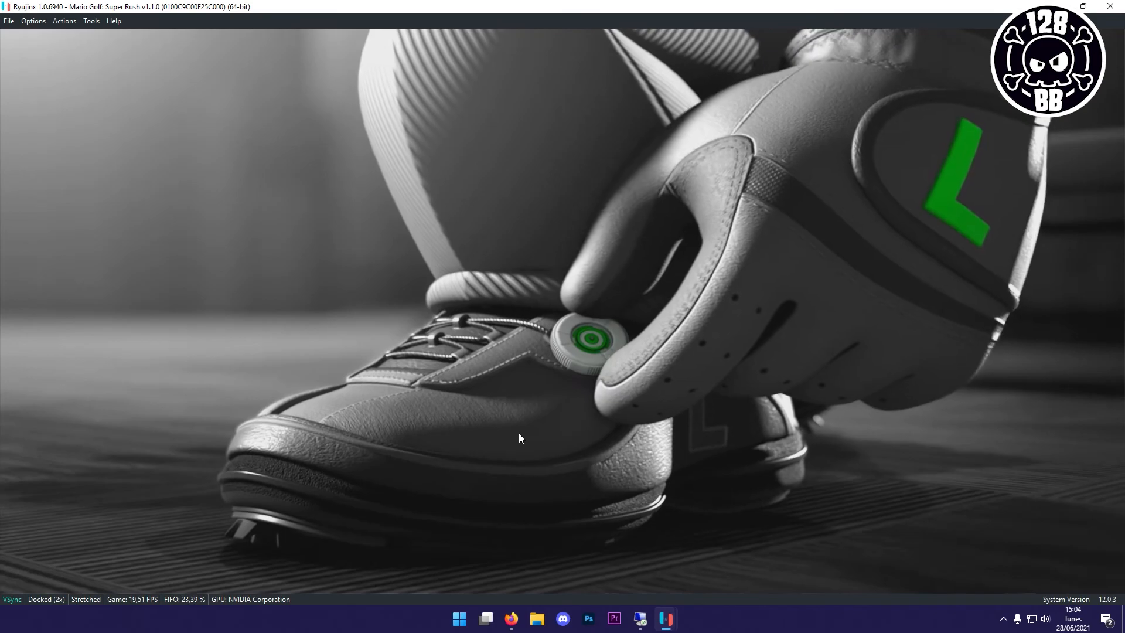